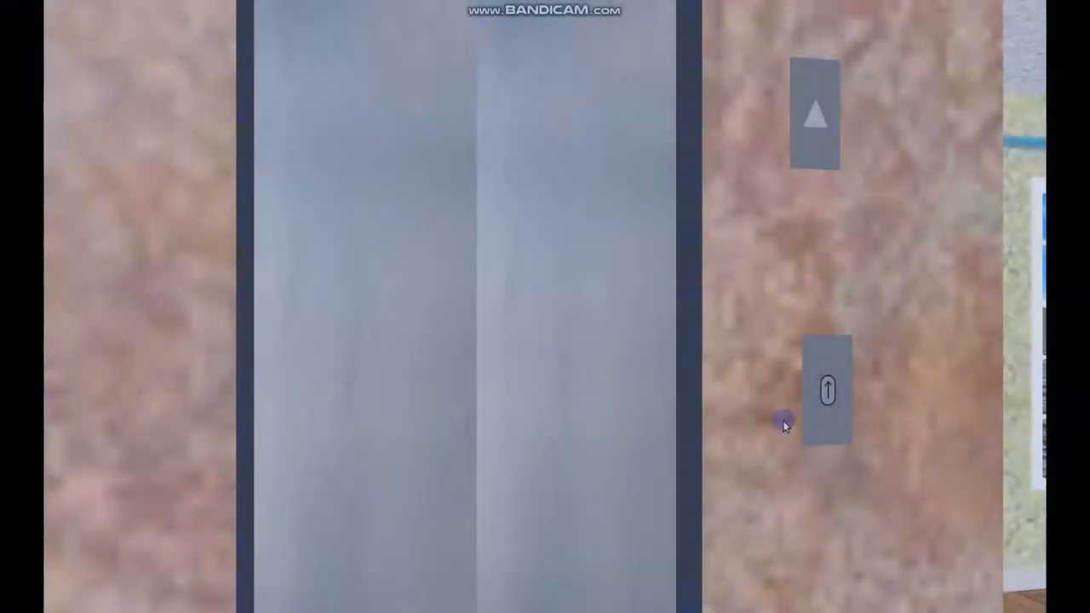
Call the express lift with the up button and walk into its car
click(827, 388)
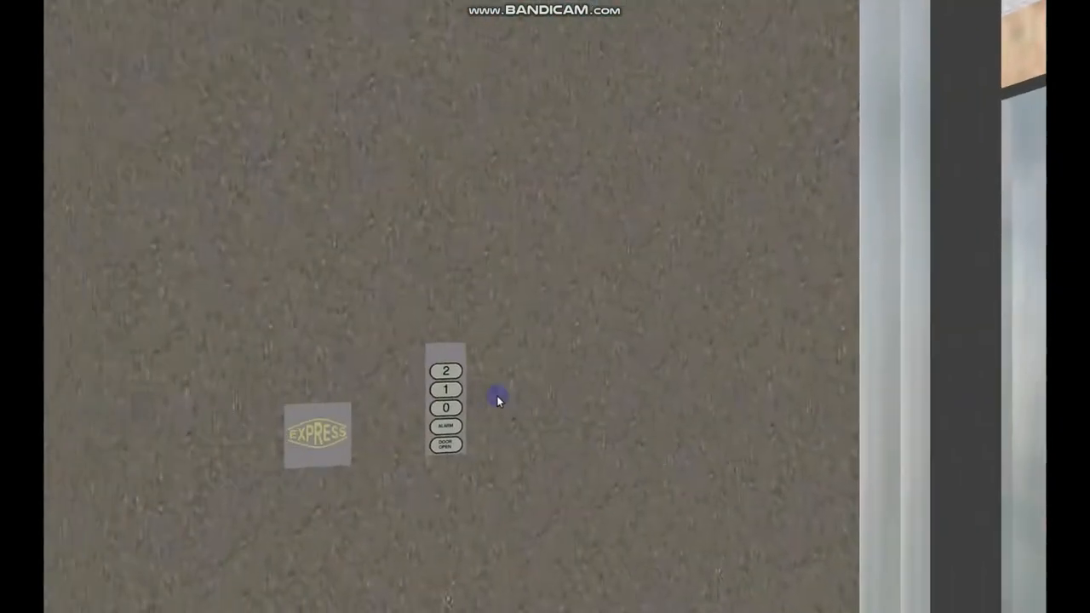
click(445, 371)
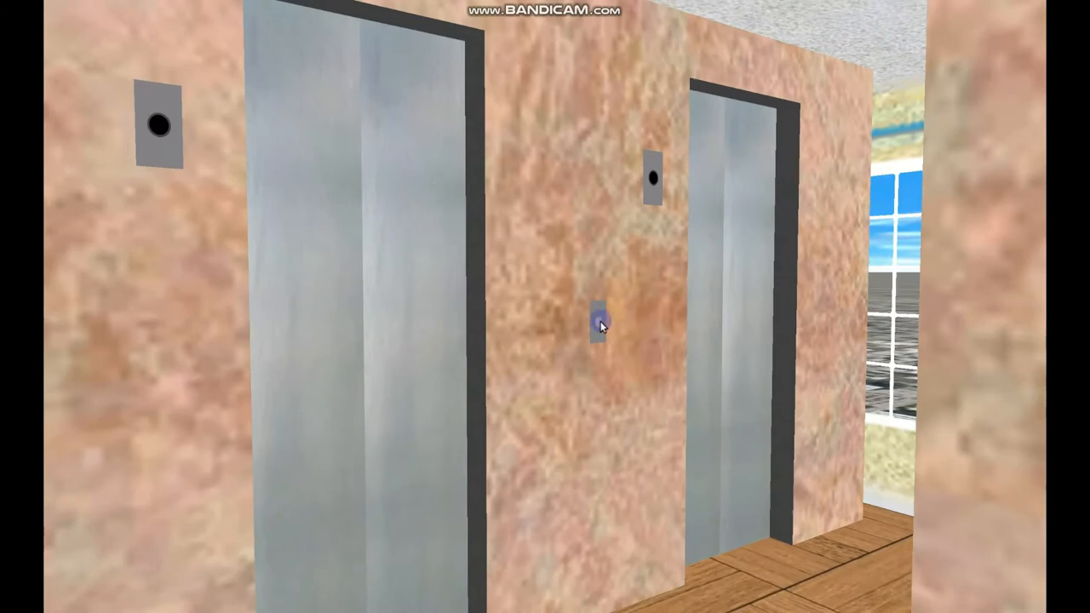
Press the lobby hall call button and board the arriving KONE EcoDisc car
click(599, 326)
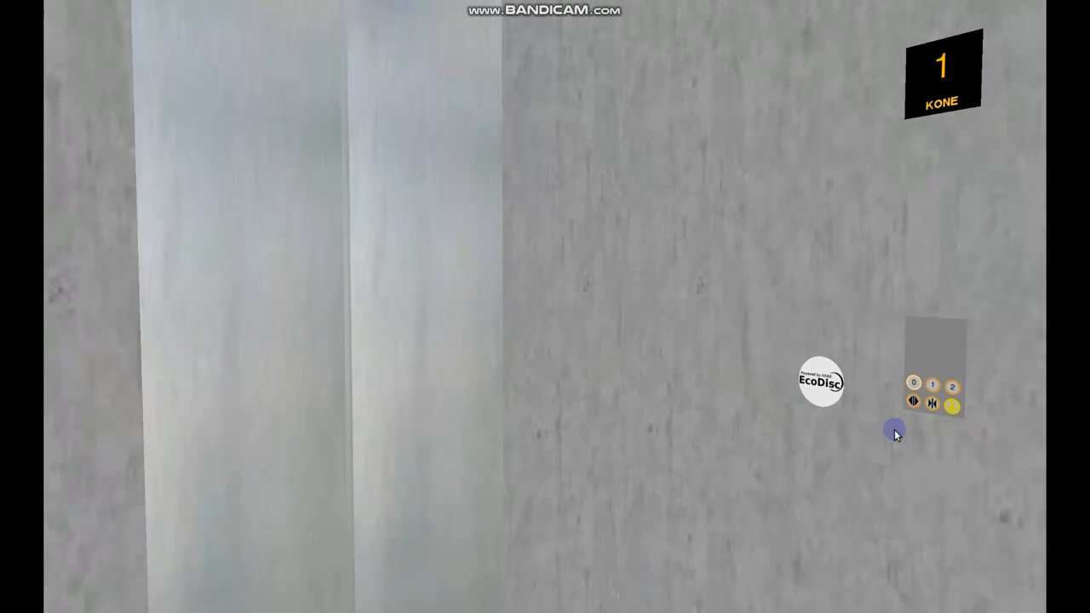
mouse_move(865, 443)
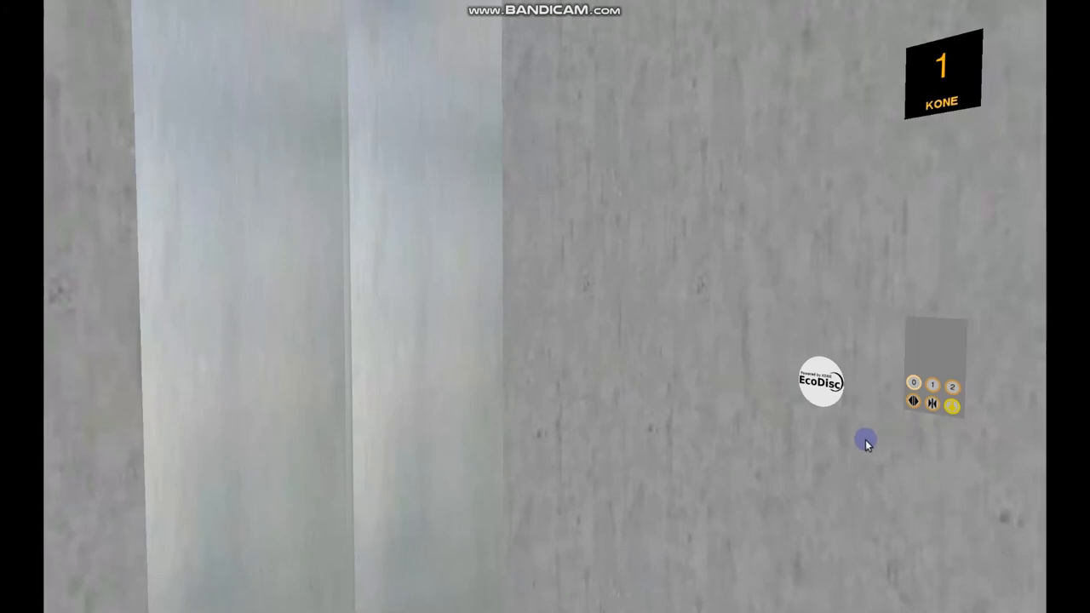